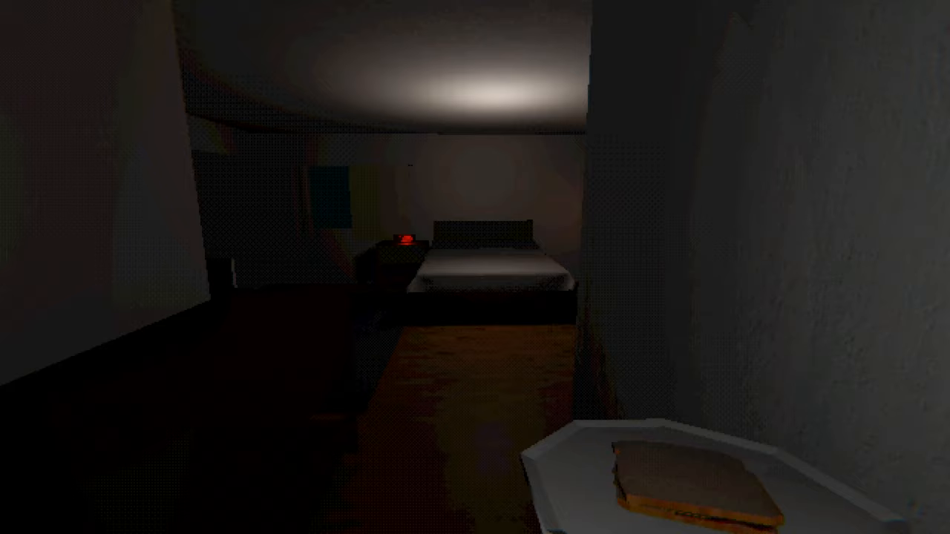
{"action": "mouse_move", "coordinate": [475, 267]}
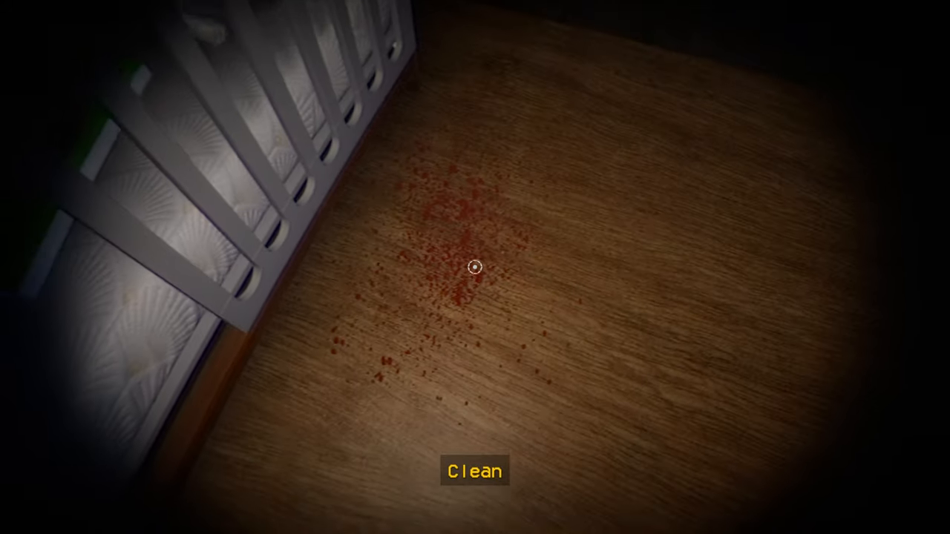
{"action": "left_click", "coordinate": [475, 269]}
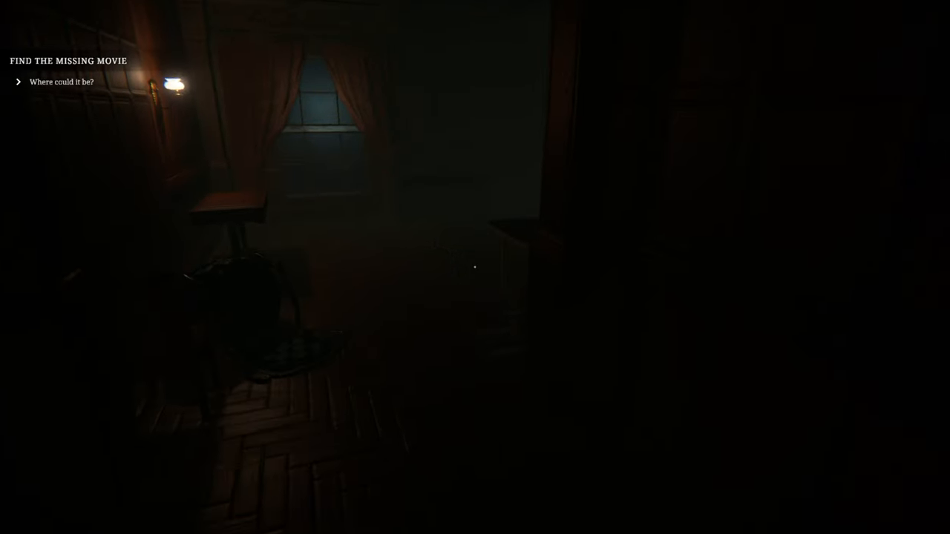
{"action": "mouse_move", "coordinate": [475, 267]}
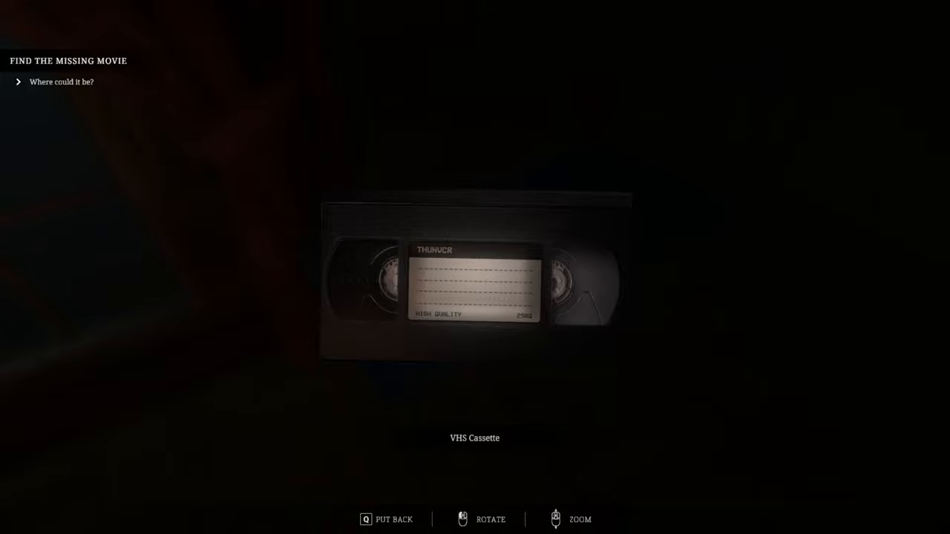
{"action": "key", "text": "q"}
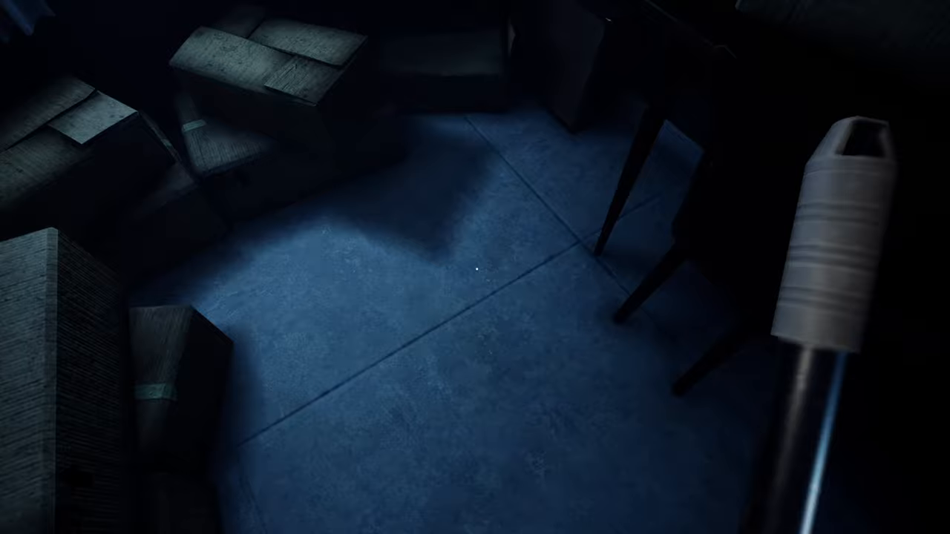